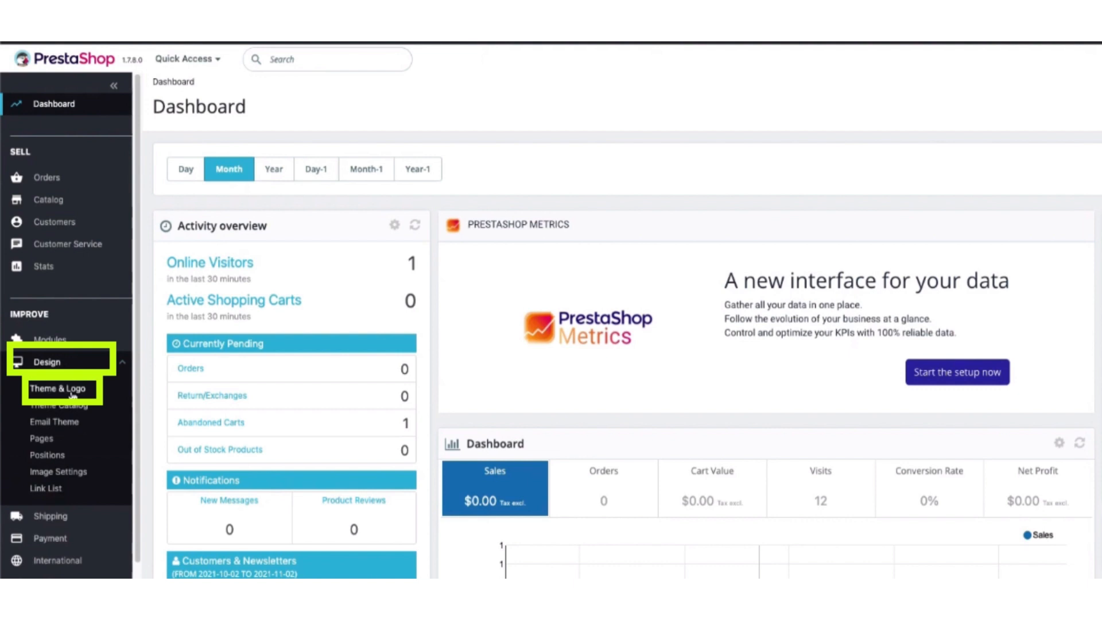
Visit the theme and logo settings, then start a new product from the catalog's product list.
click(59, 388)
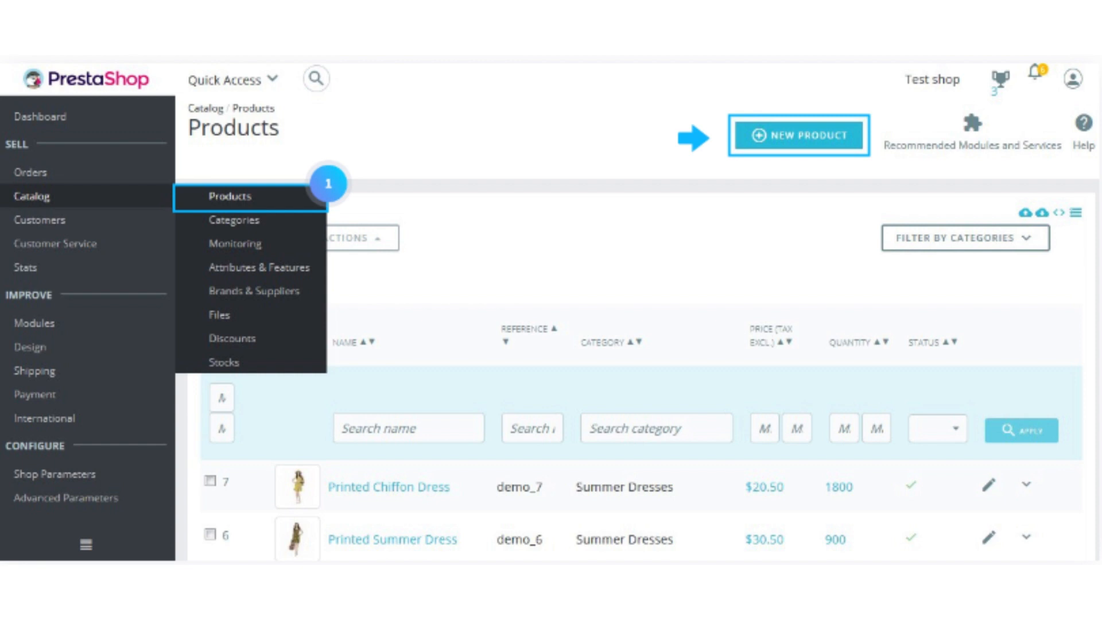
click(798, 135)
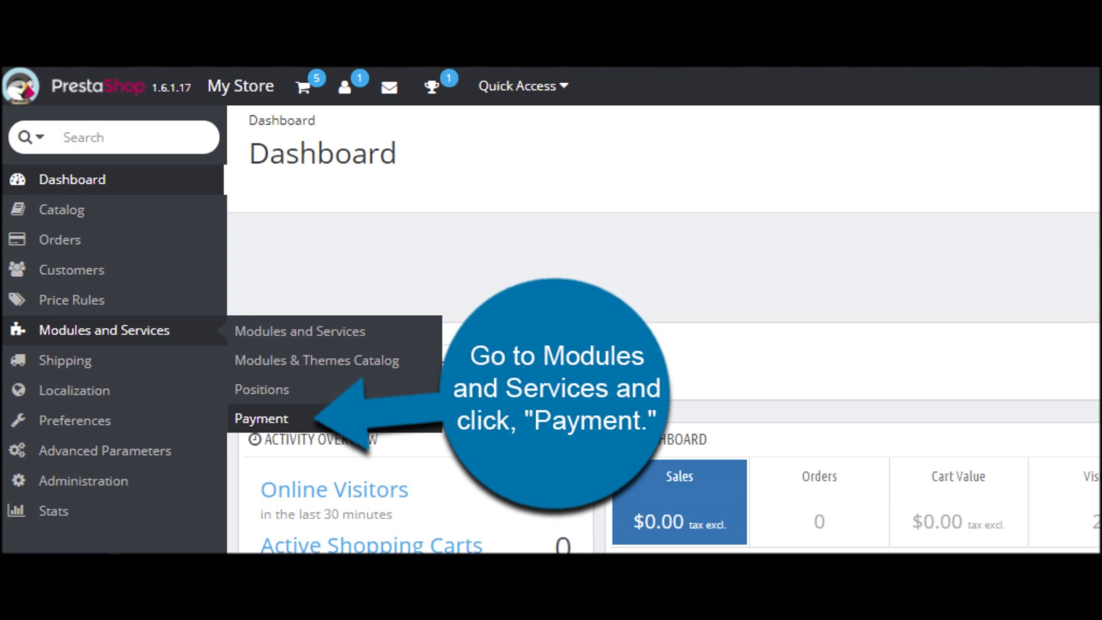
Show the Payment modules page with Bank wire, Payment by check and recommended gateways like Stripe.
click(260, 418)
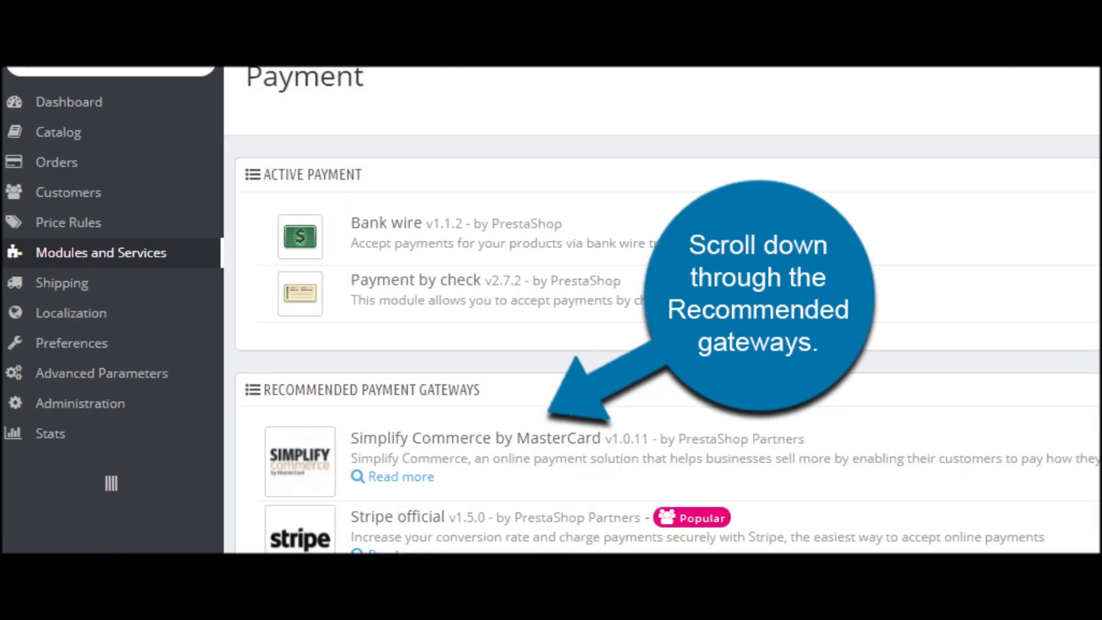